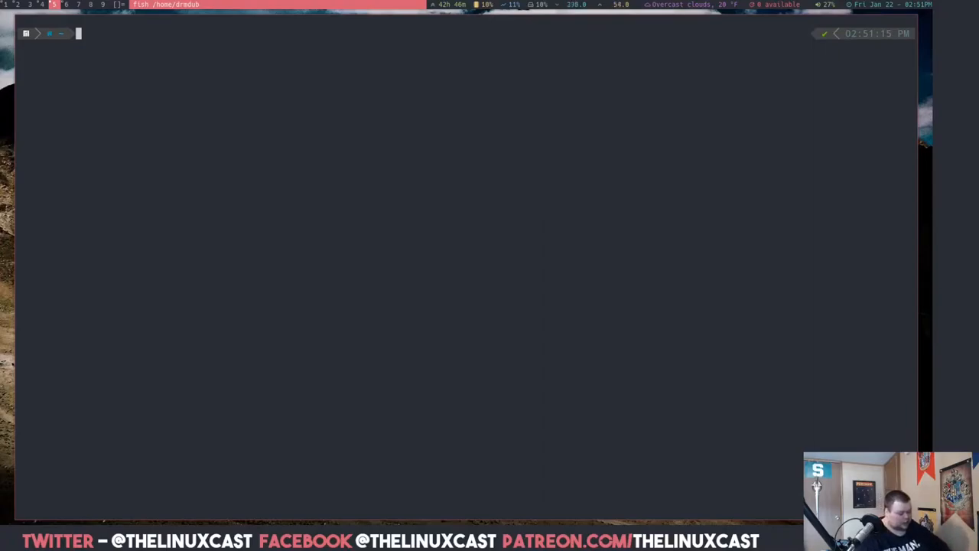
Change into .config/kitty/, list its files, and open kitty.conf in Vim with v.
type("cd")
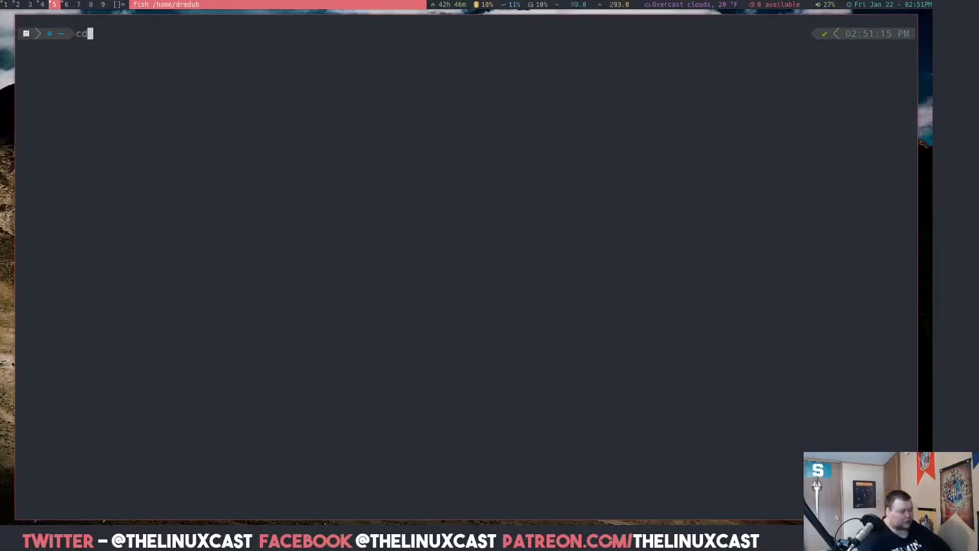
type(".config/kitty/")
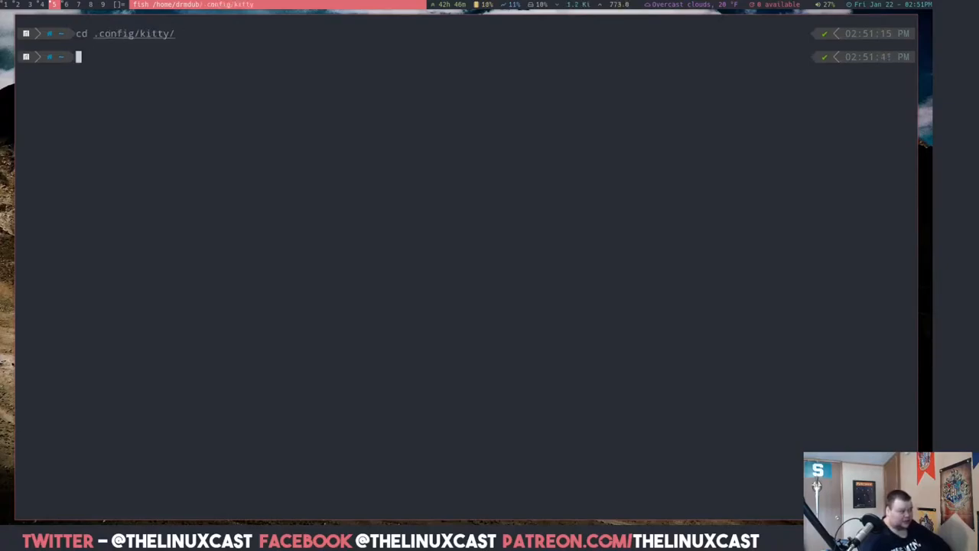
type("ls")
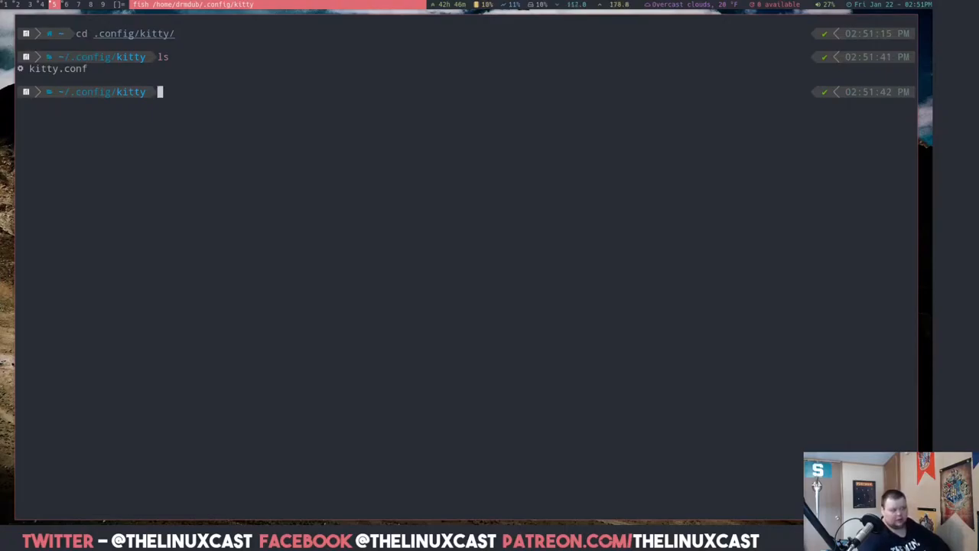
type("v kitty.conf")
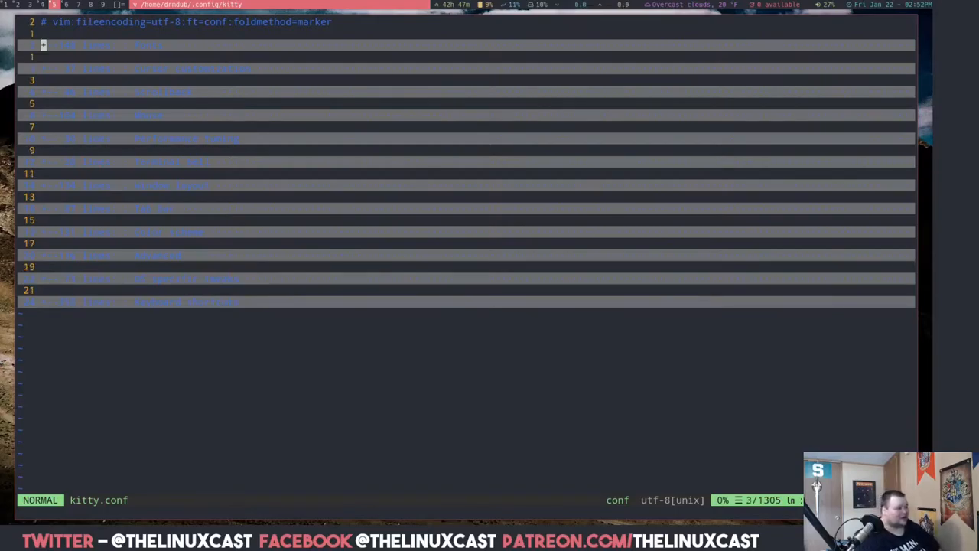
Unfold the Fonts section of kitty.conf to reveal font settings like font_size 15.0.
scroll("down", 3)
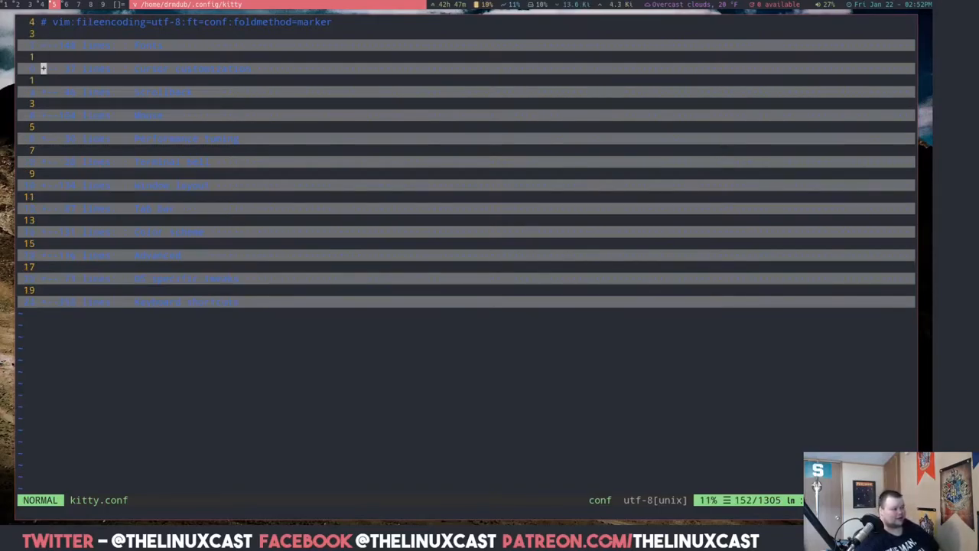
key("gg")
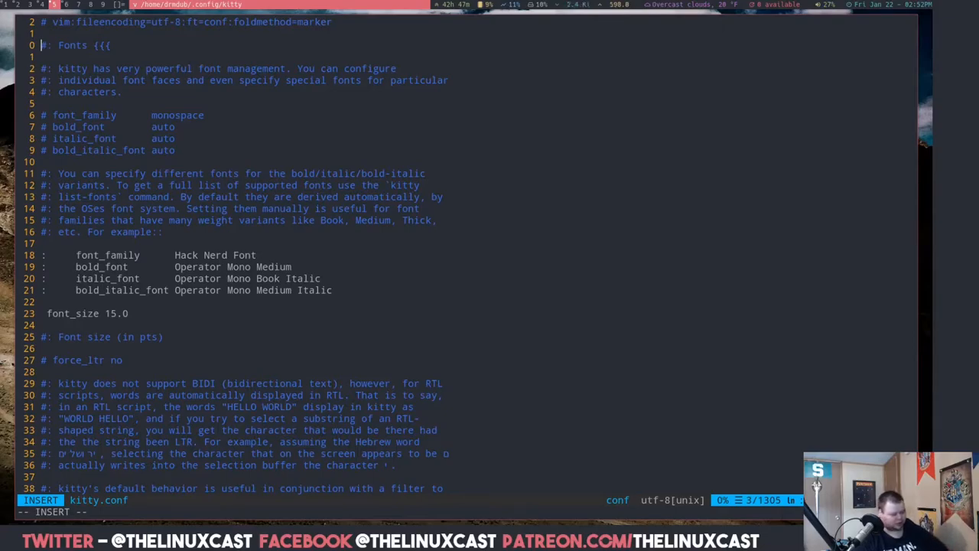
Leave insert mode and read the Fonts options down to box_drawing_scale.
key("Escape")
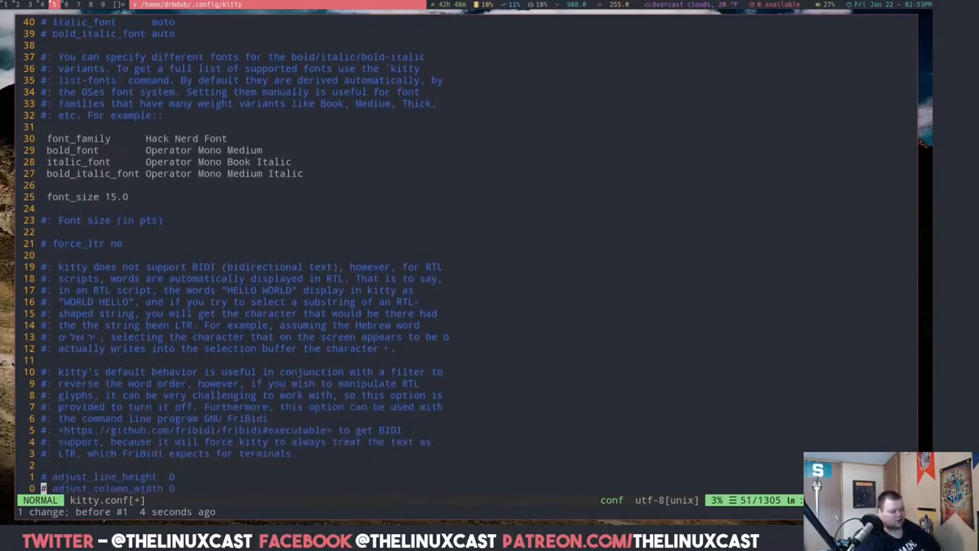
scroll("down", 3)
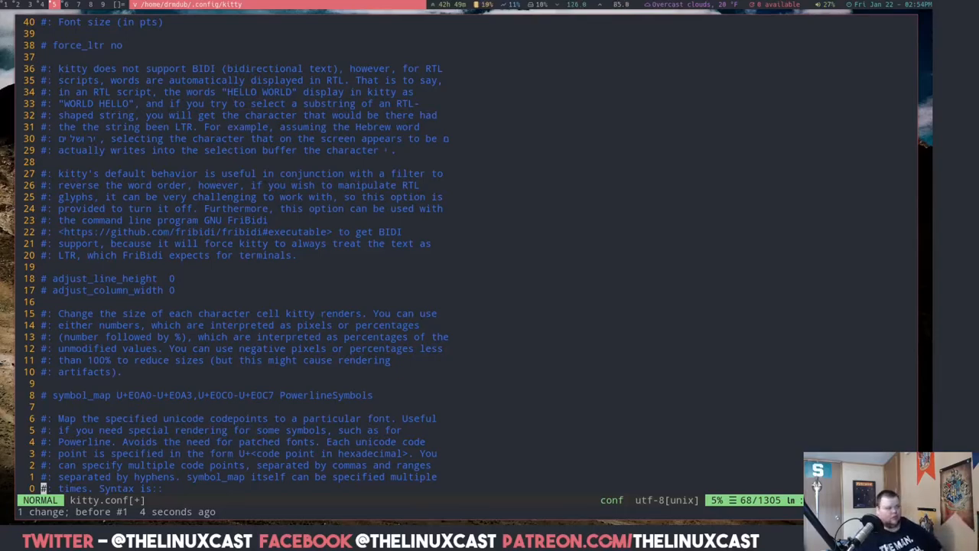
scroll("down", 3)
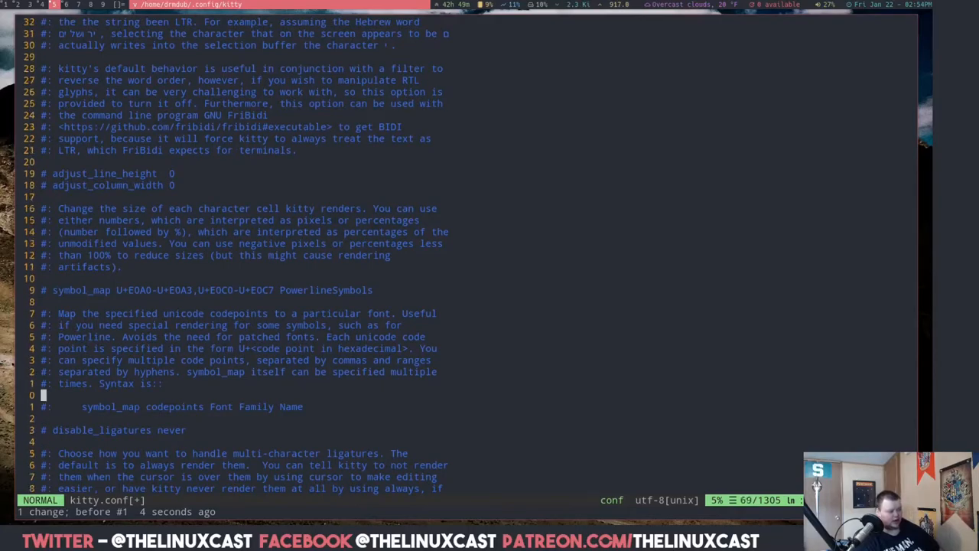
scroll("down", 3)
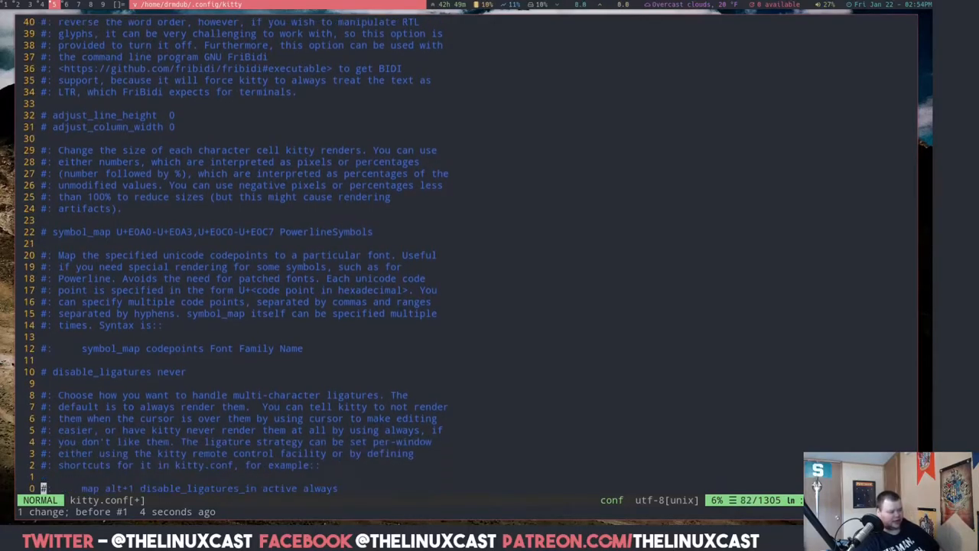
scroll("down", 3)
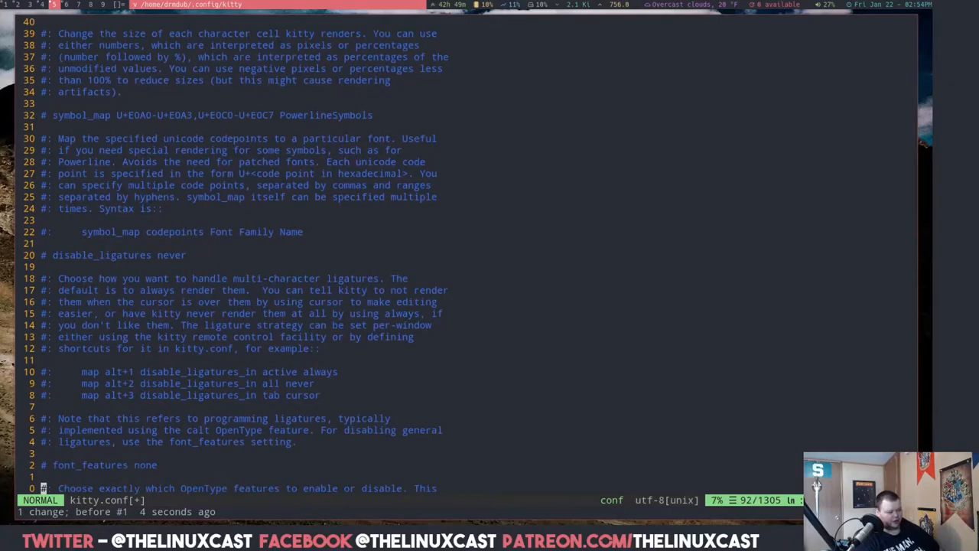
scroll("down", 3)
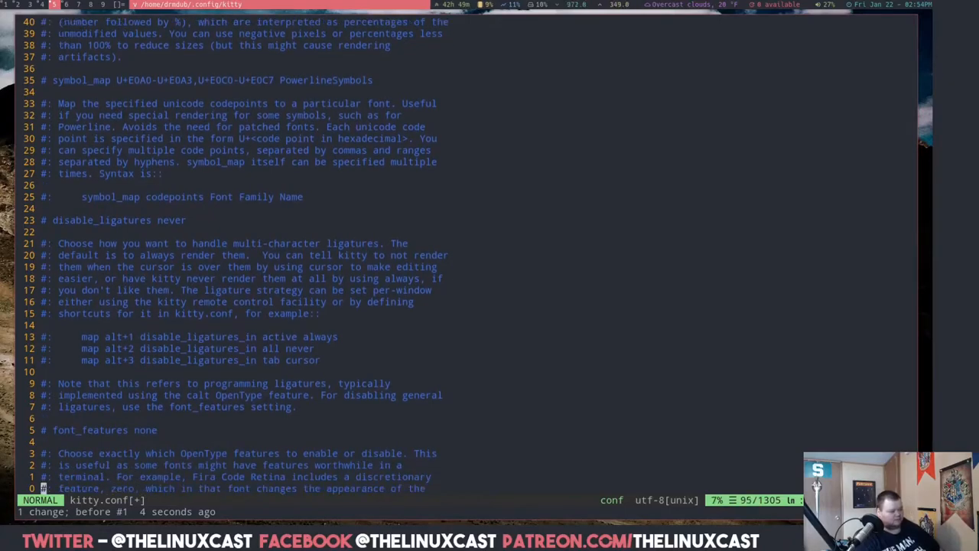
scroll("down", 3)
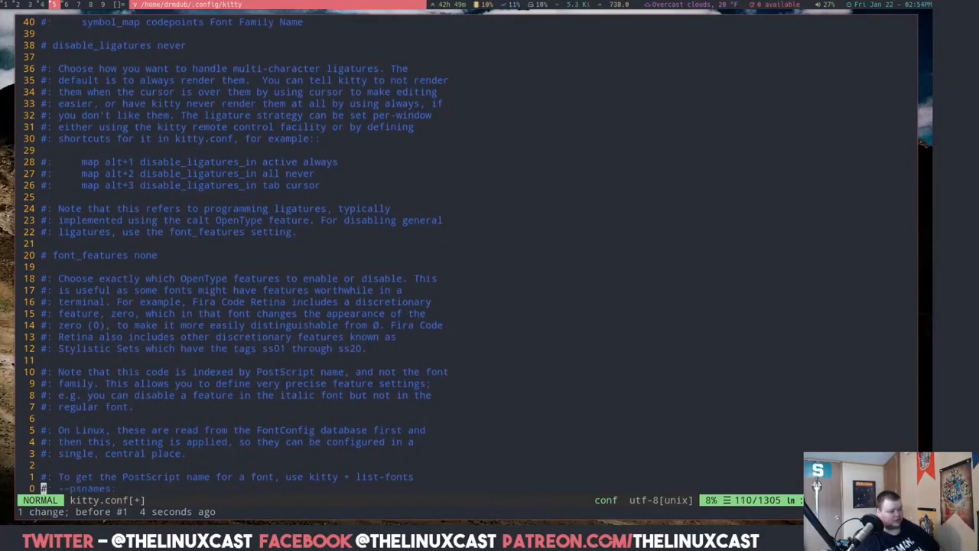
scroll("down", 3)
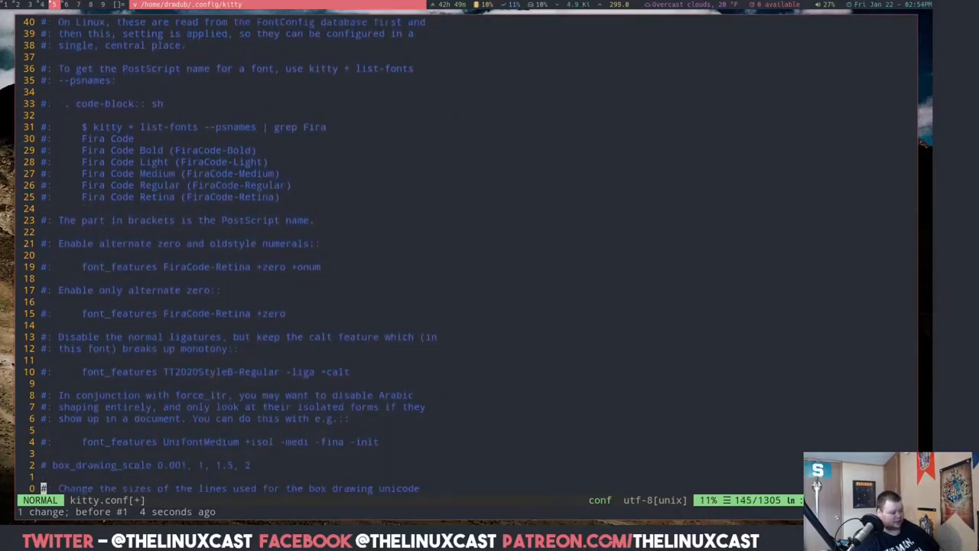
scroll("down", 3)
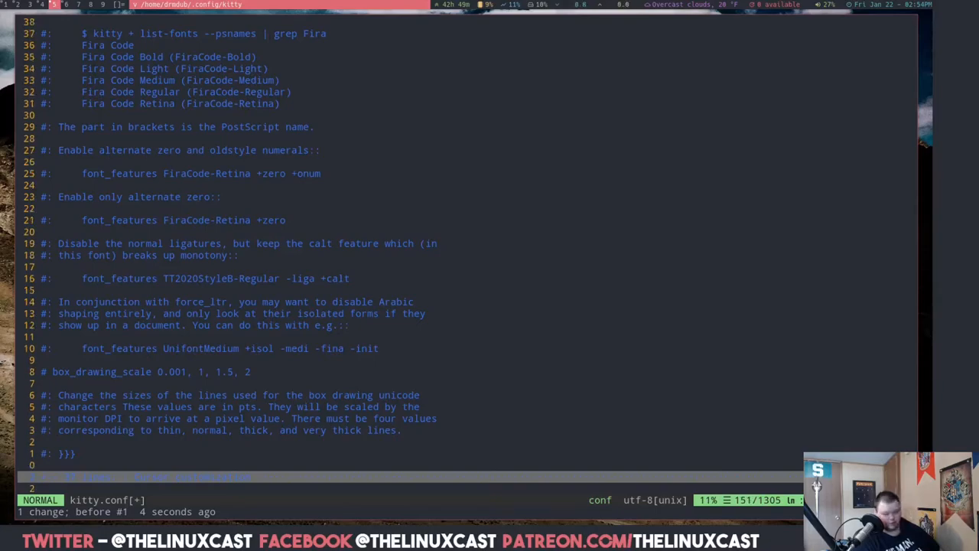
Return to normal mode and read the Scrollback settings past touch_scroll_multiplier.
scroll("down", 3)
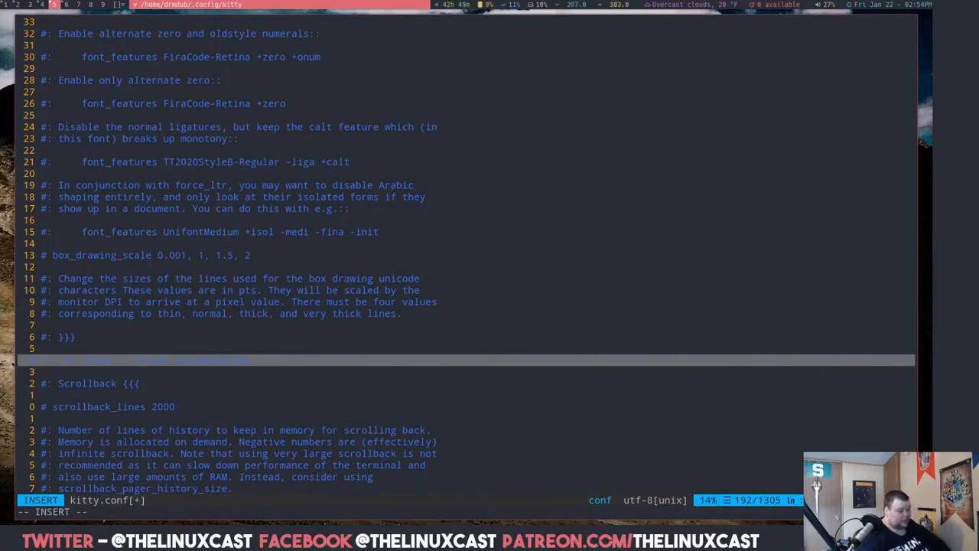
key("Escape")
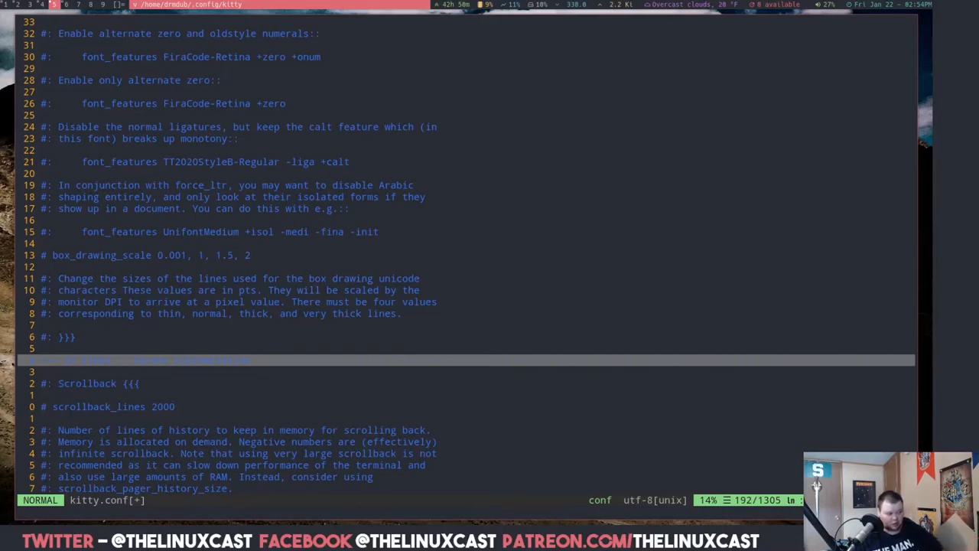
scroll("down", 3)
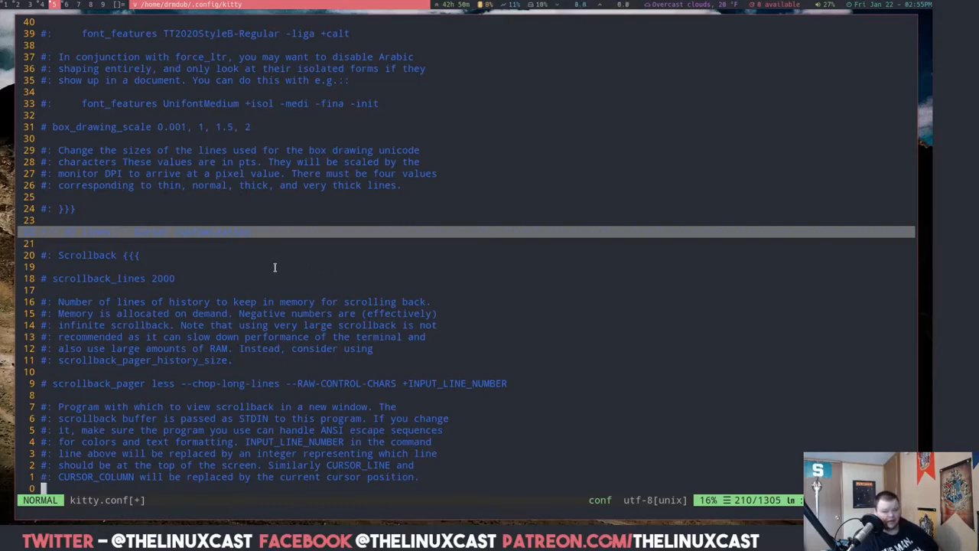
mouse_move(73, 301)
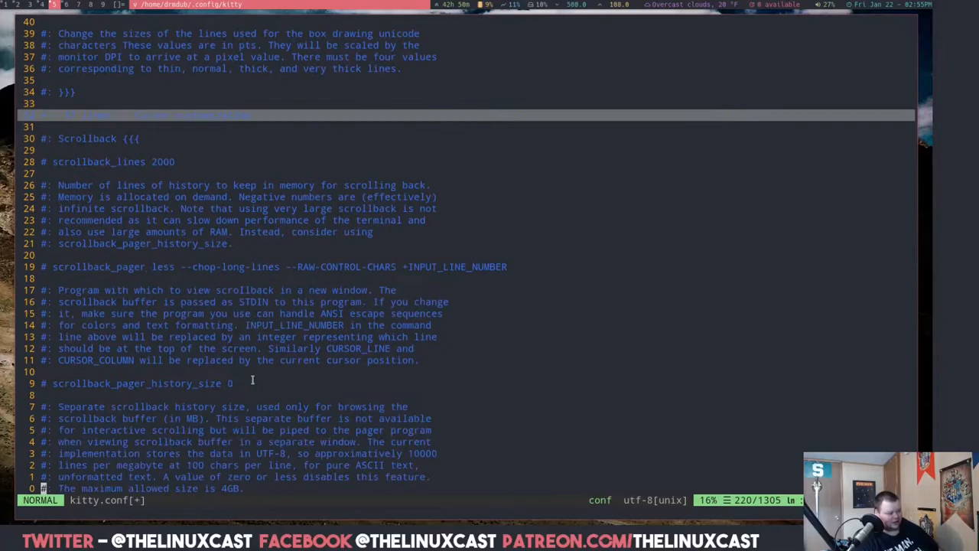
scroll("down", 3)
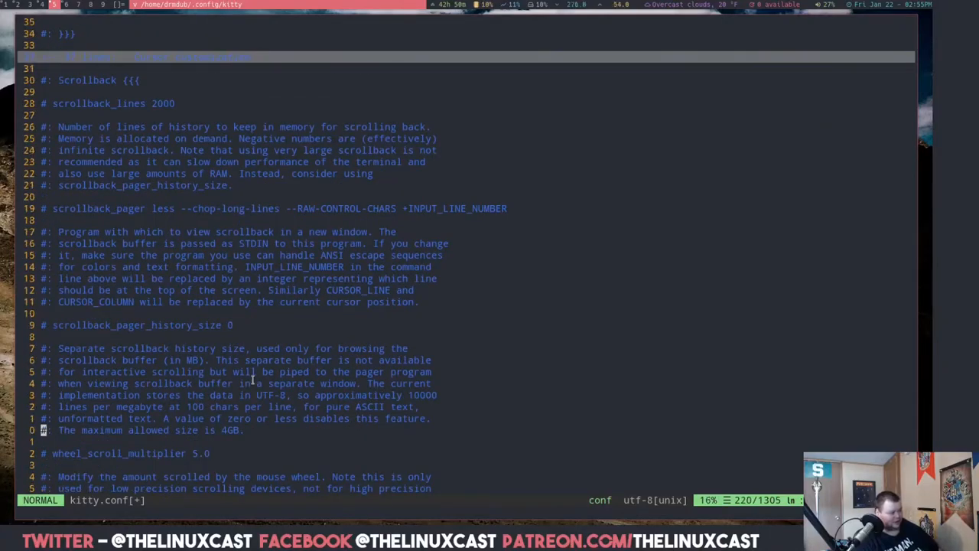
scroll("down", 3)
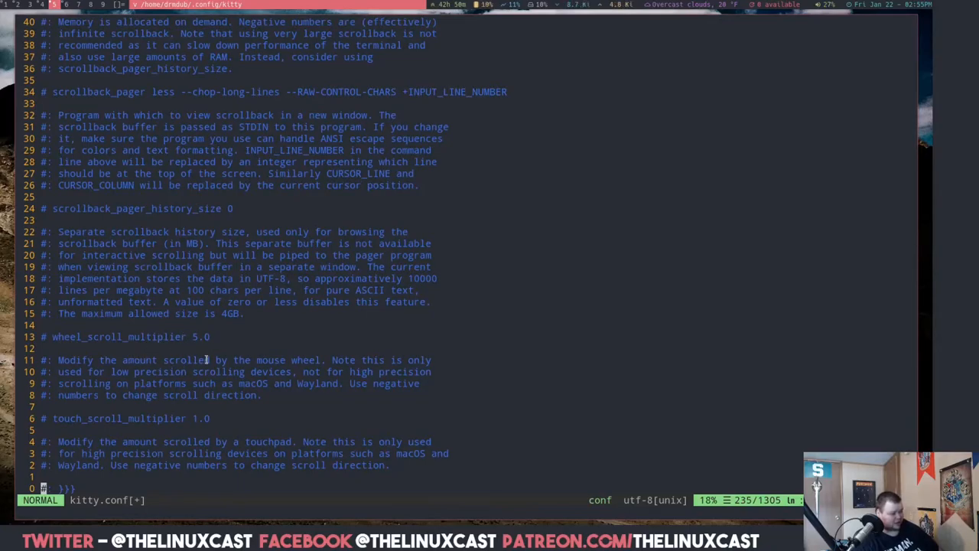
mouse_move(159, 349)
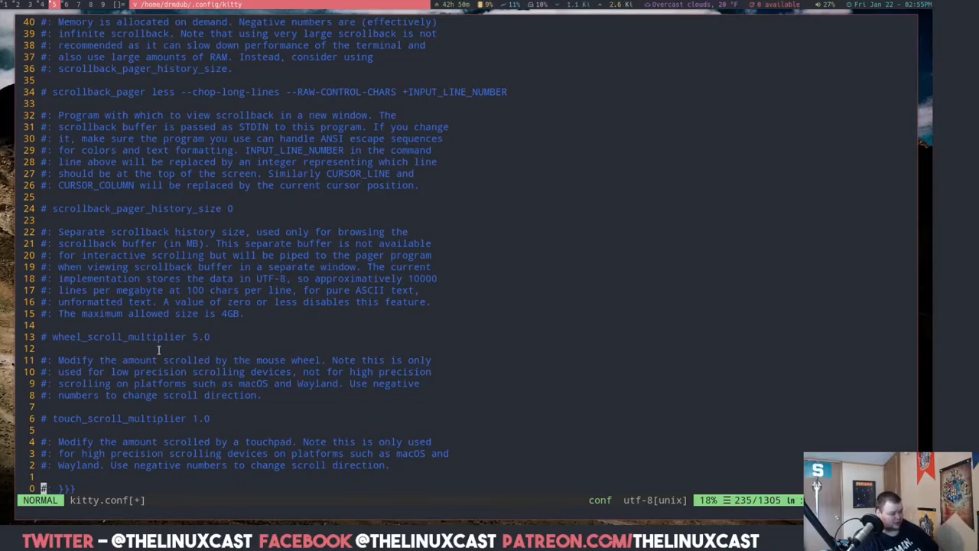
mouse_move(205, 360)
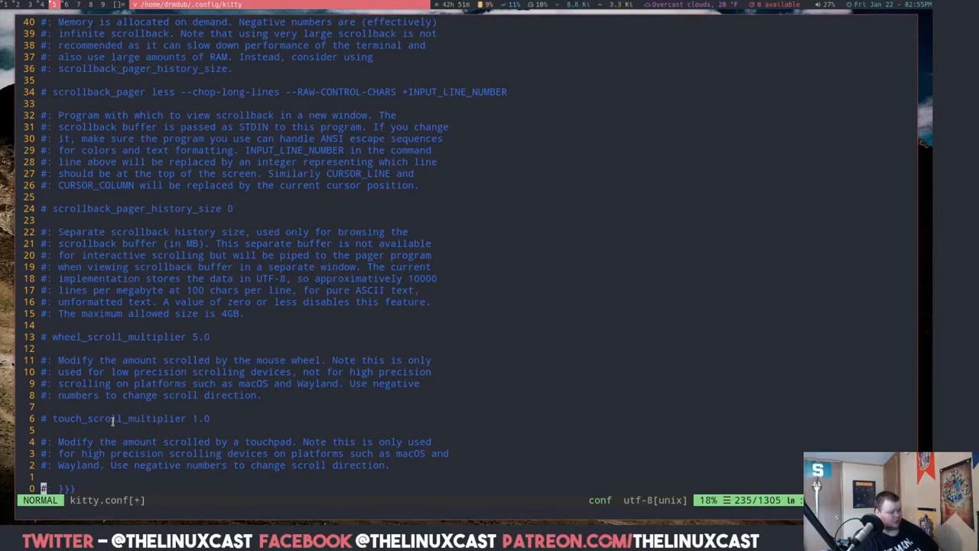
scroll("down", 3)
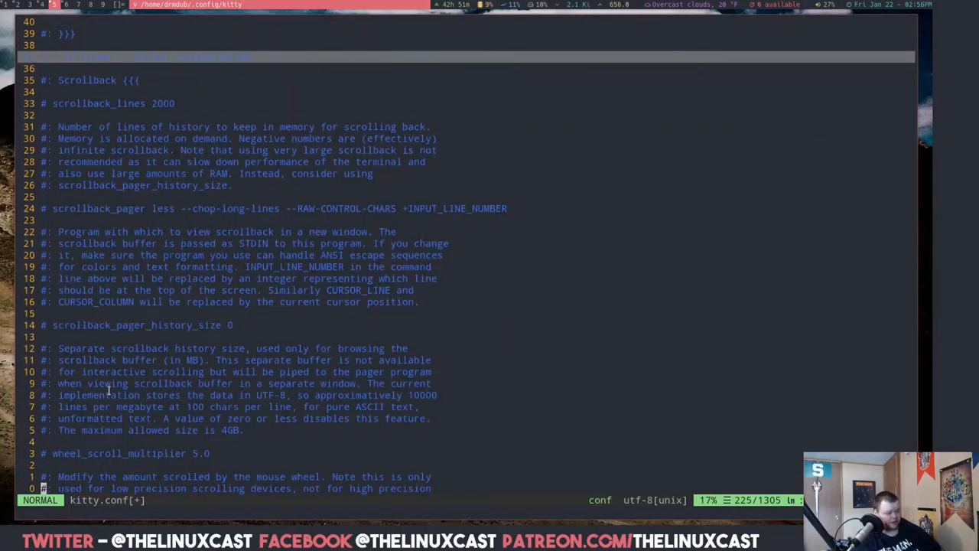
scroll("down", 3)
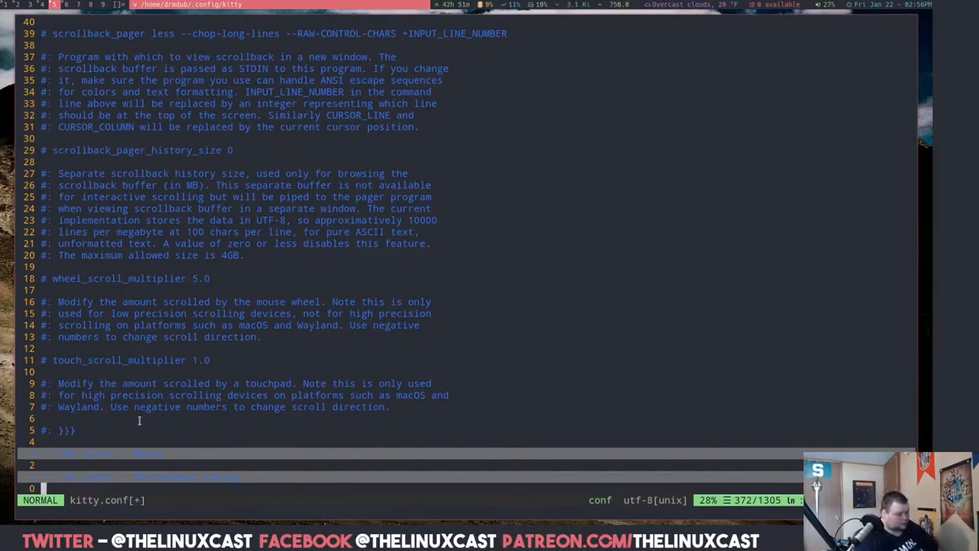
Read the Mouse options, URL handling through pointer_shape, into foreground, background and background_opacity.
scroll("down", 3)
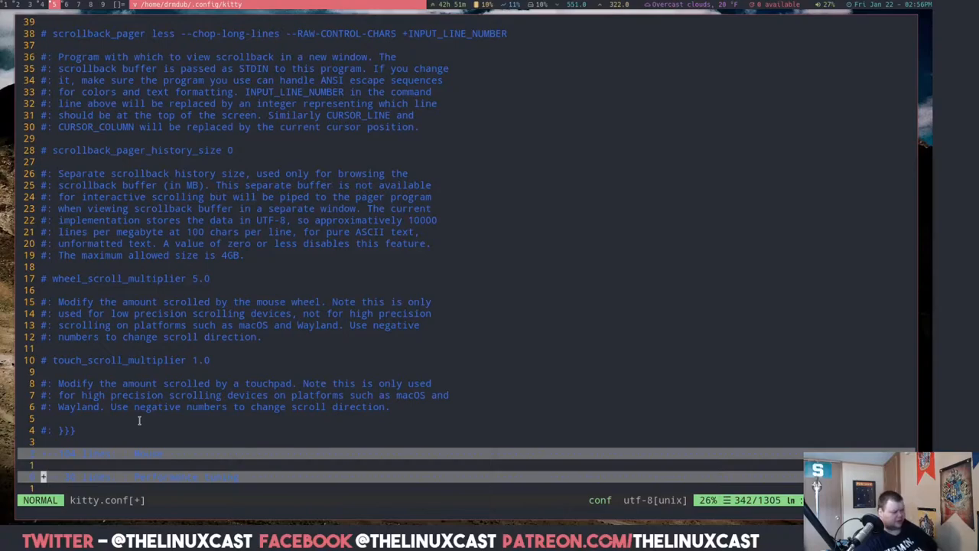
scroll("down", 3)
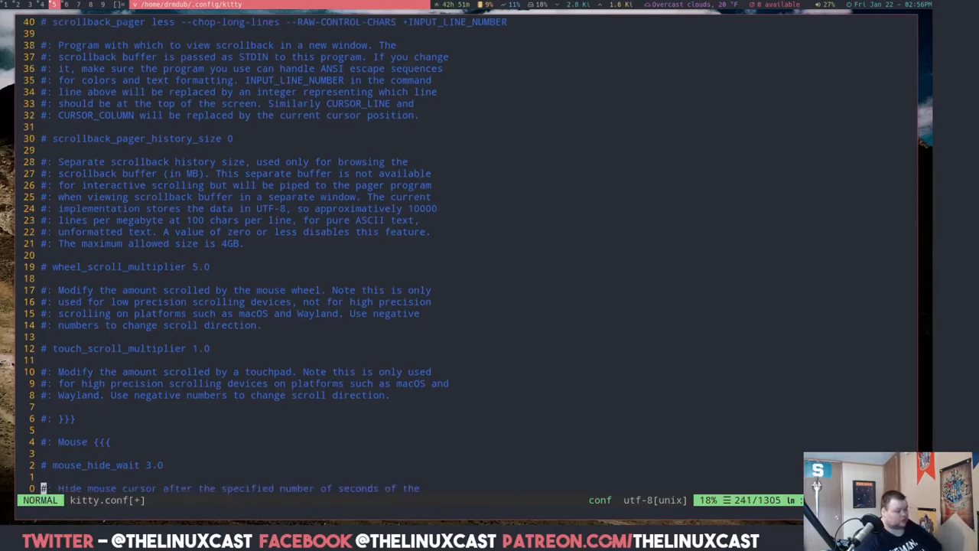
scroll("down", 3)
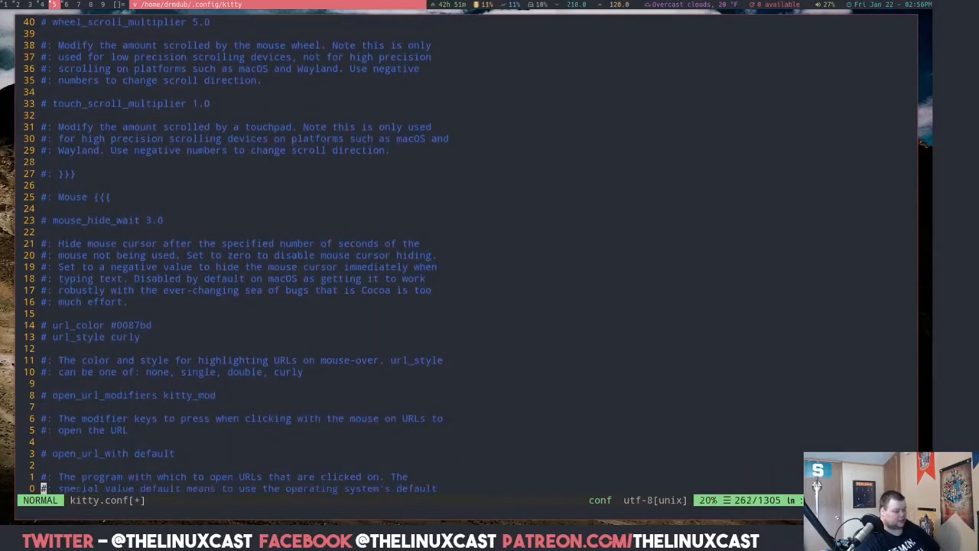
scroll("down", 3)
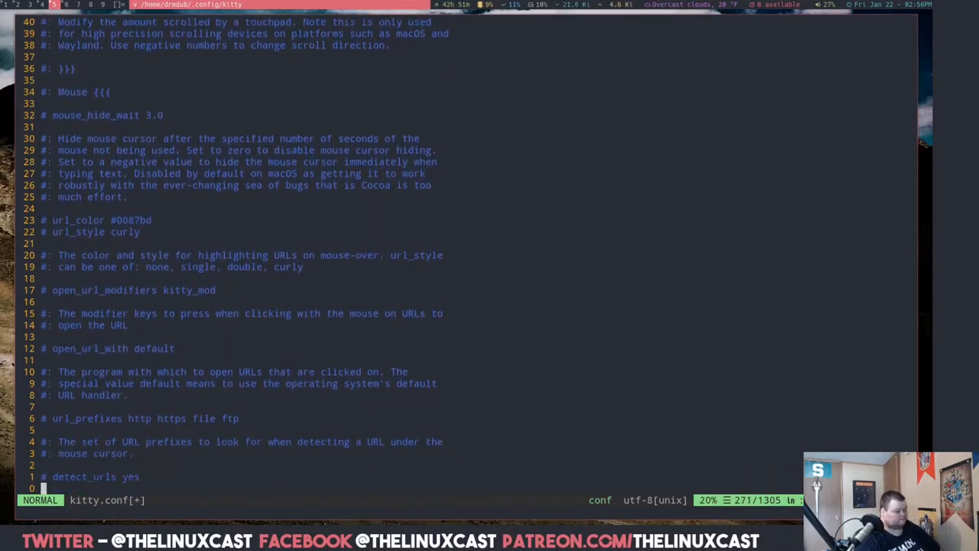
scroll("down", 3)
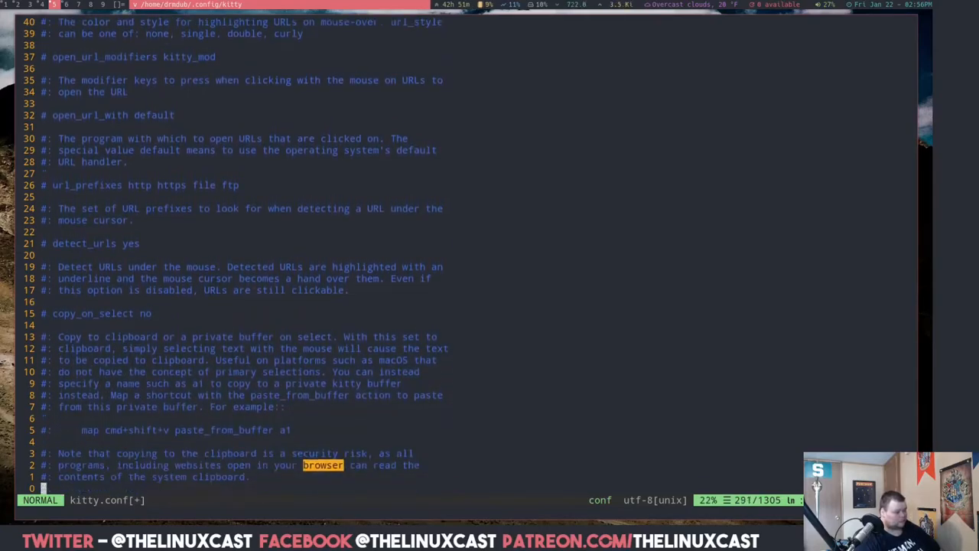
scroll("down", 3)
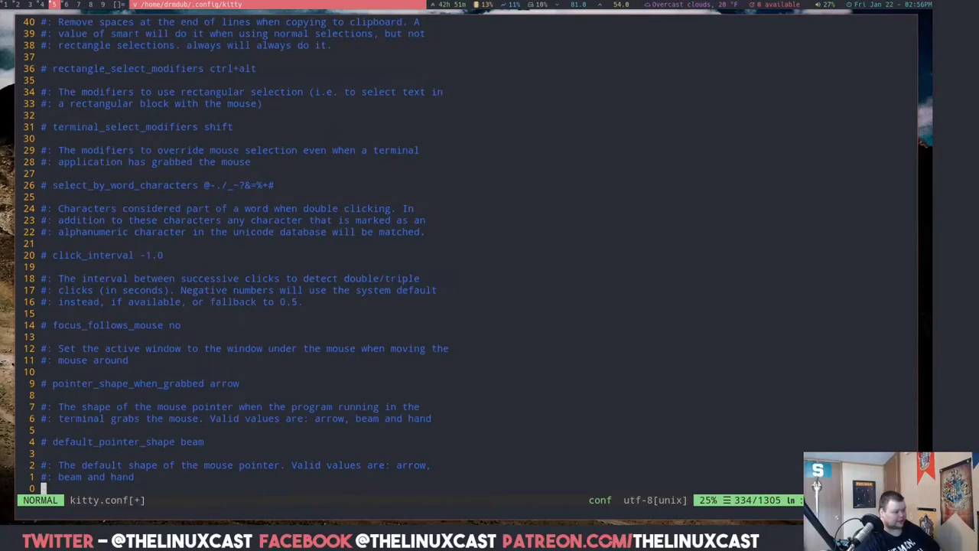
scroll("down", 3)
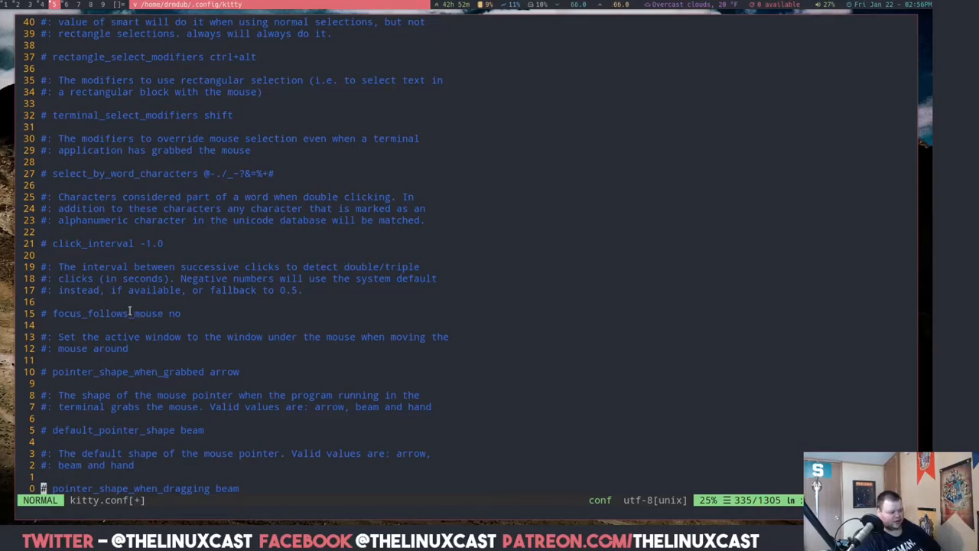
scroll("down", 3)
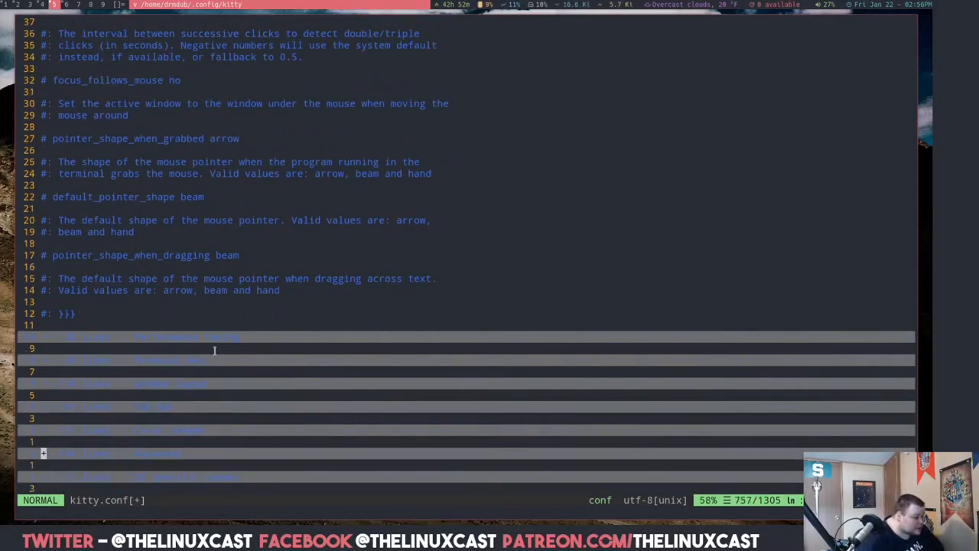
scroll("down", 3)
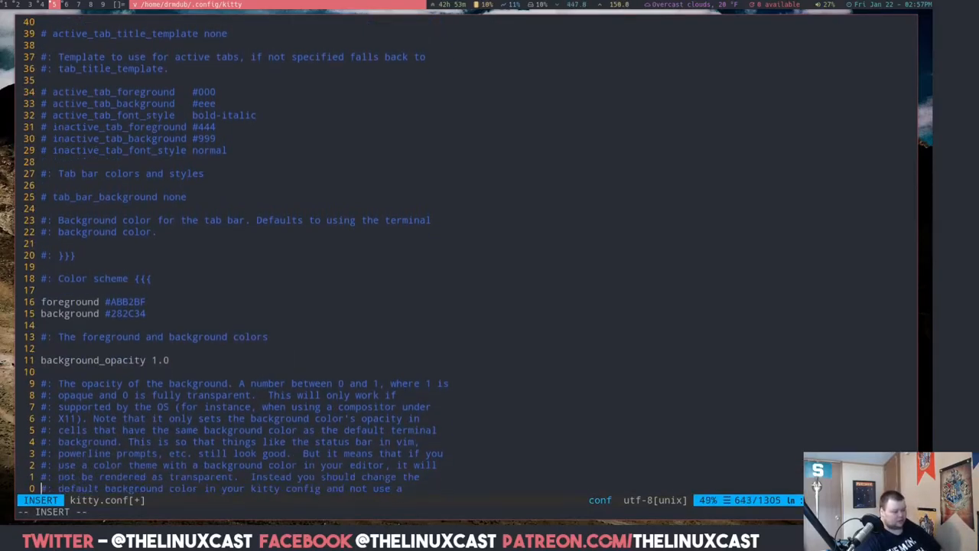
Read background image options, the 16 terminal colors and mark1–mark3 colors.
scroll("down", 3)
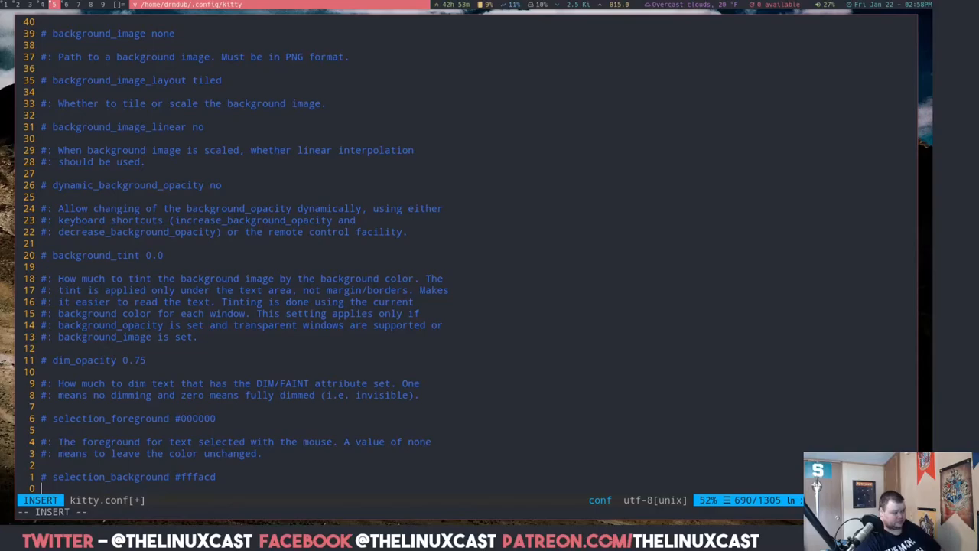
mouse_move(202, 174)
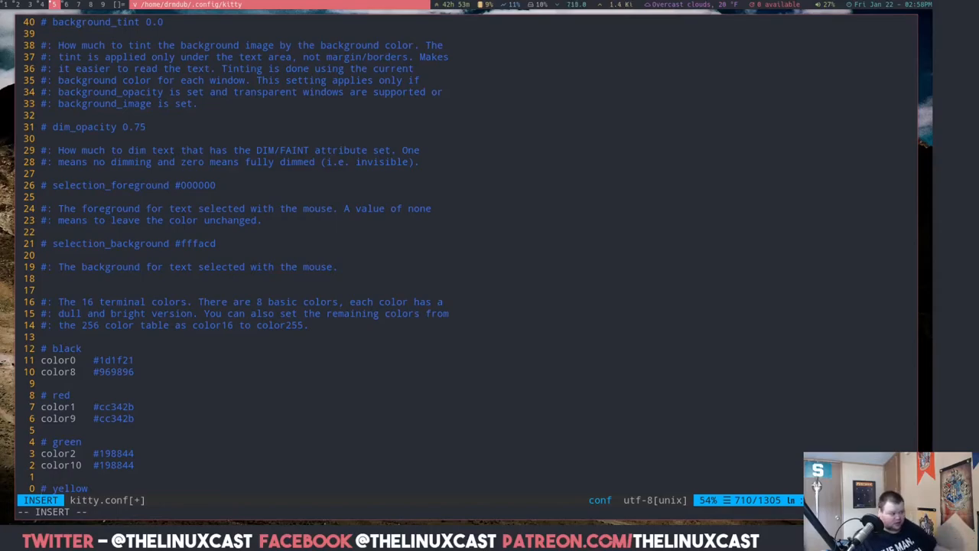
scroll("down", 3)
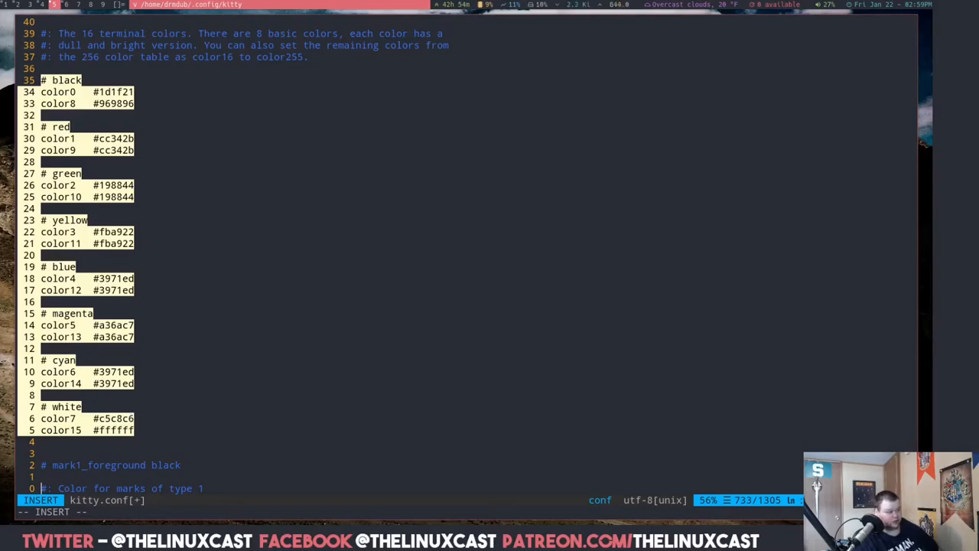
scroll("down", 3)
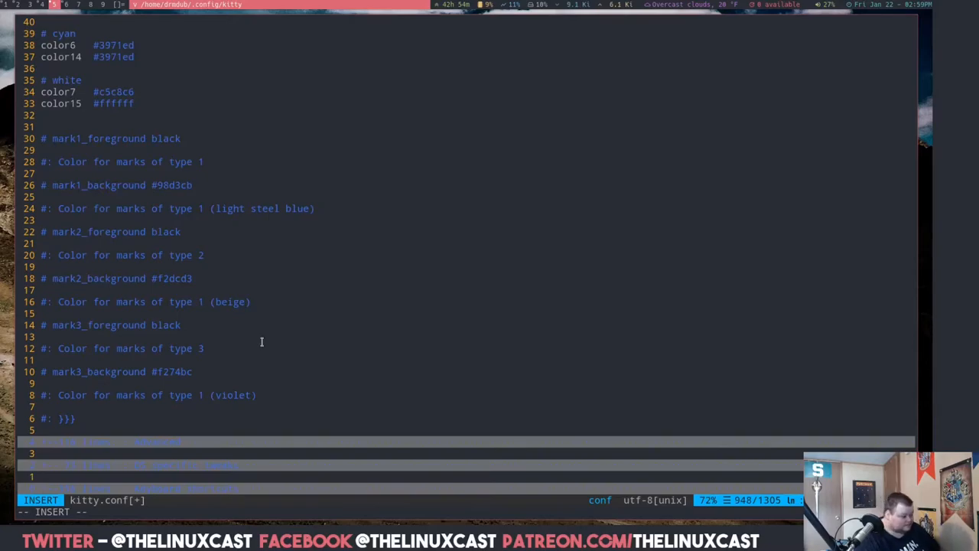
mouse_move(110, 430)
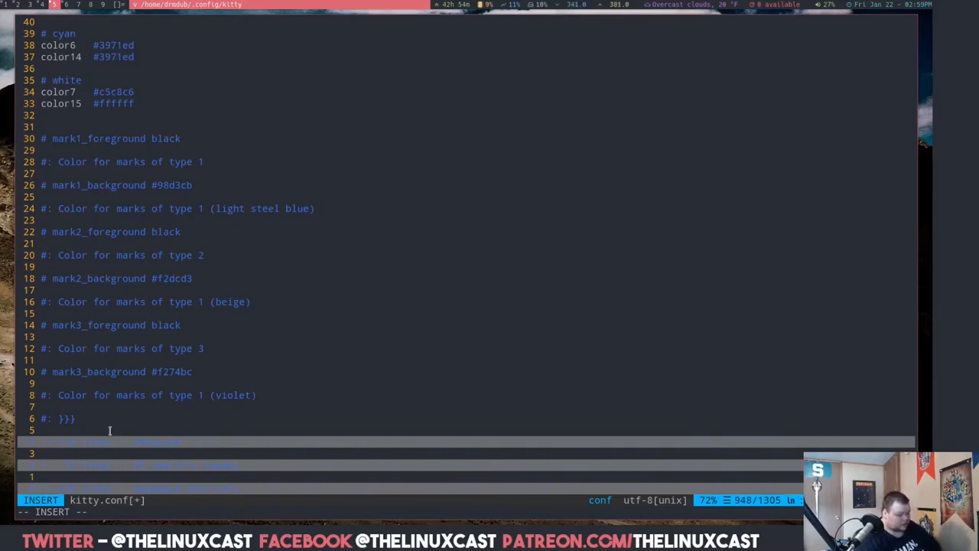
Read the remaining keyboard shortcuts in kitty.conf and quit Vim.
scroll("down", 3)
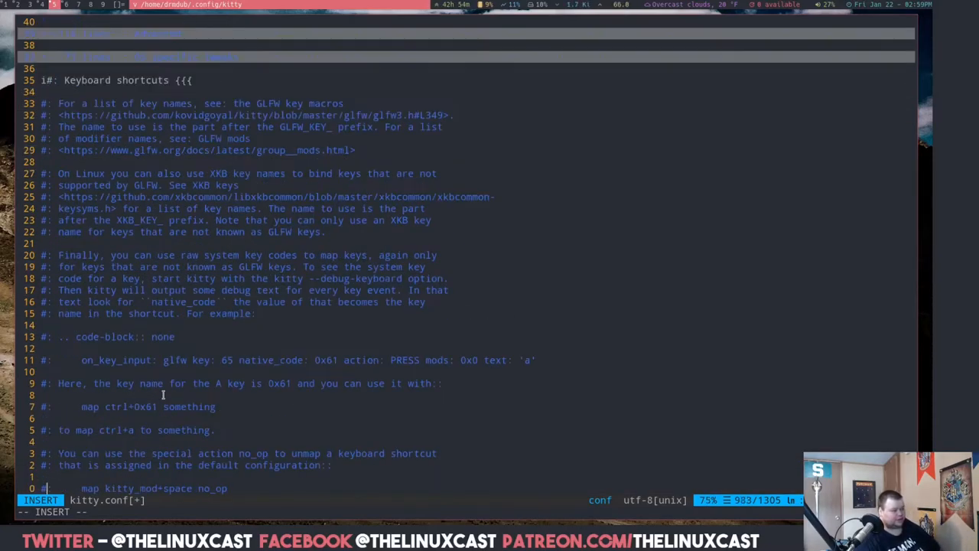
scroll("down", 3)
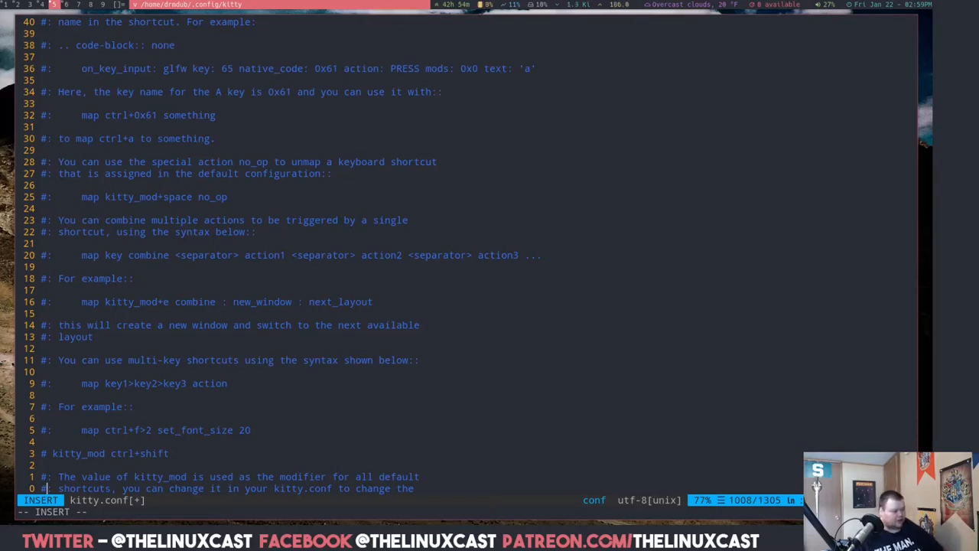
scroll("down", 3)
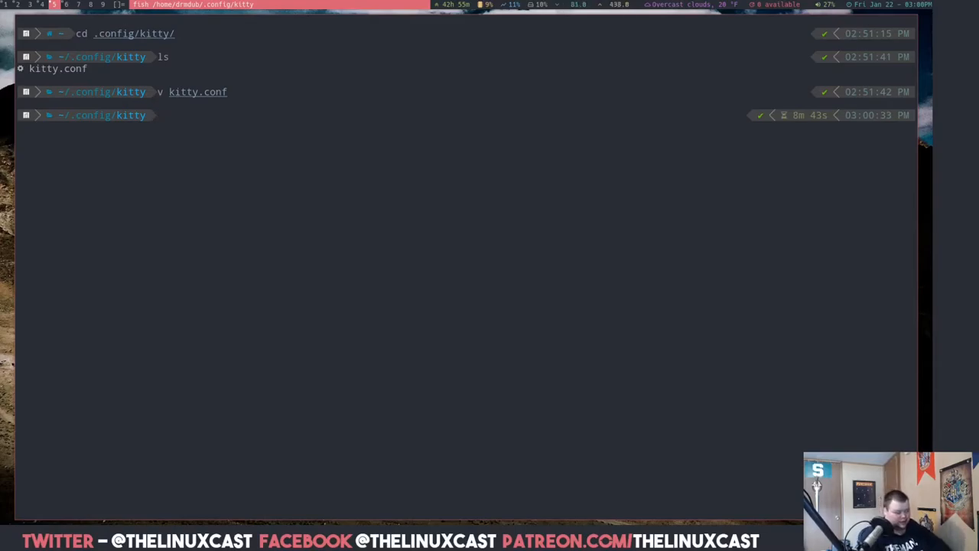
Return home and run time neofetch in kitty, taking about 260 ms.
type("cd")
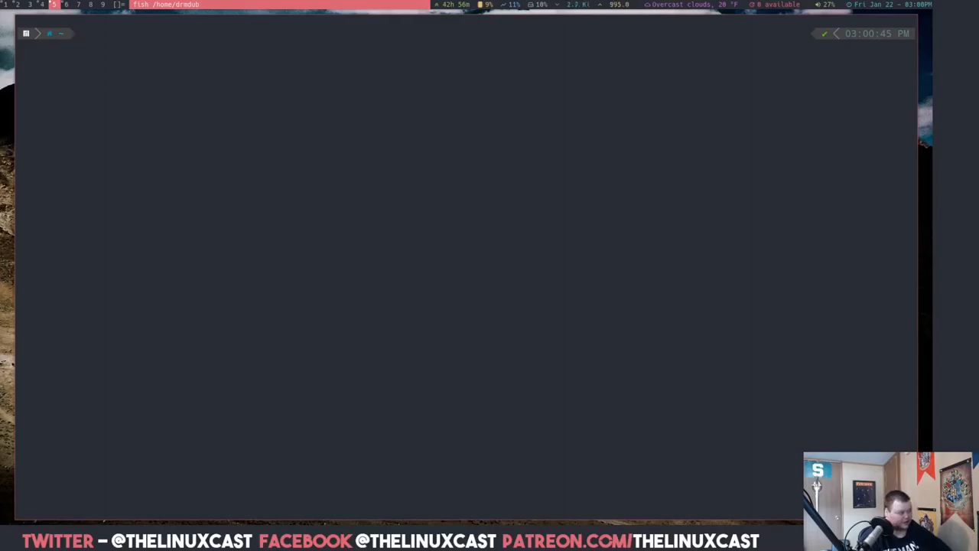
type("time neofetch")
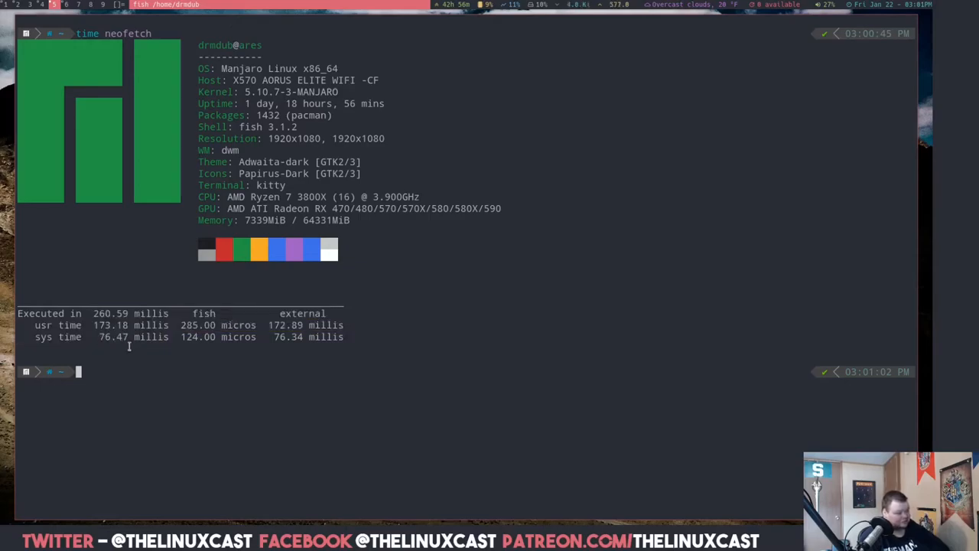
mouse_move(142, 346)
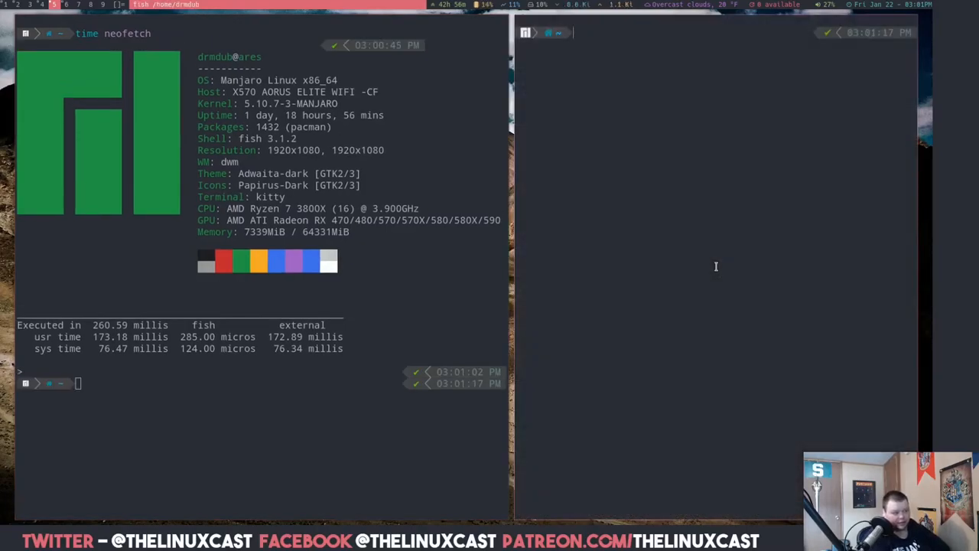
Run time neofetch in termite, finishing in about 174 ms.
type("neo")
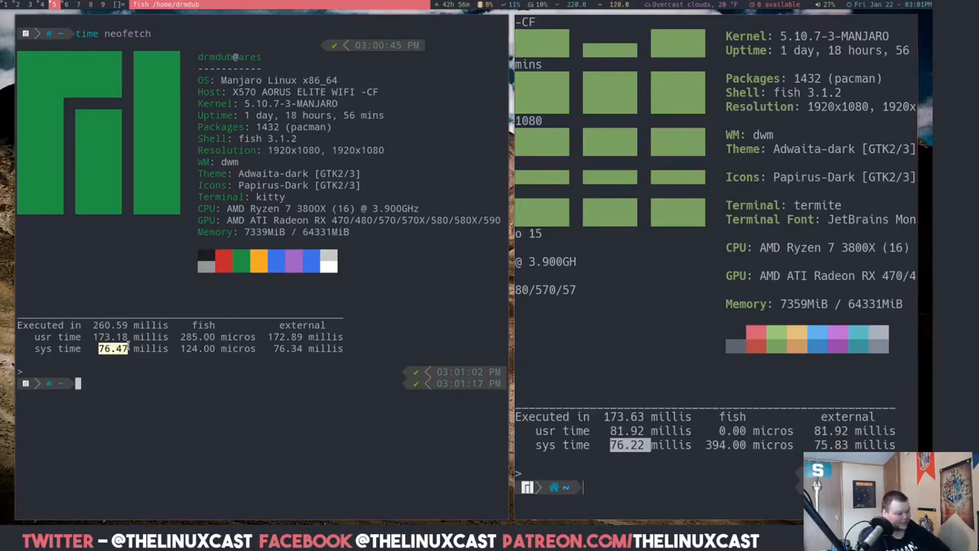
mouse_move(163, 449)
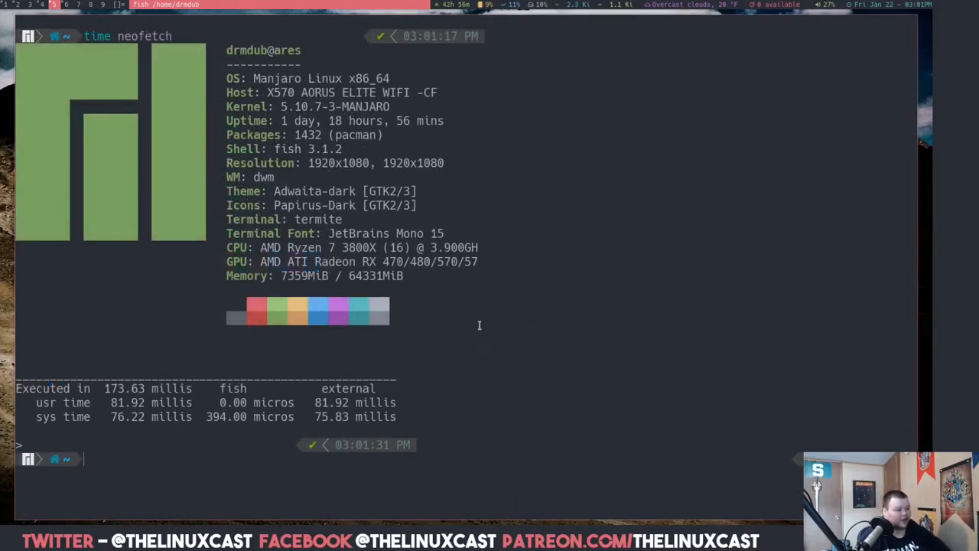
Clear the screen and browse termite's config options and colours in ~/.config/termite.
key("ctrl+l")
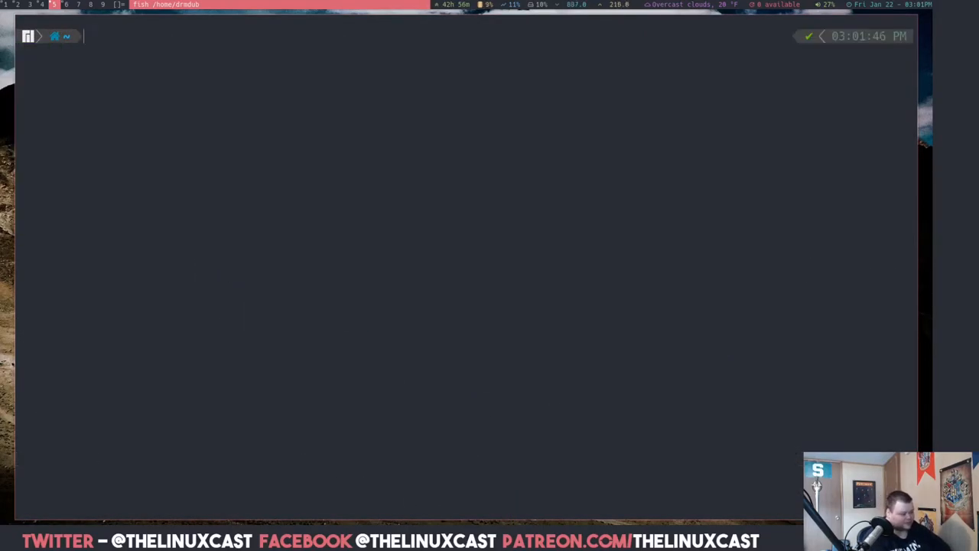
type("cd .config/kitty/")
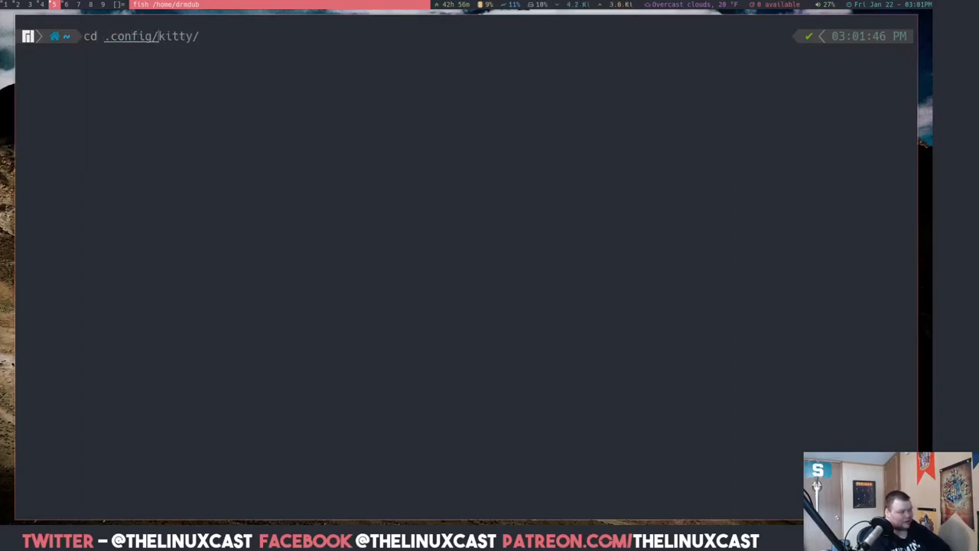
type("termite/")
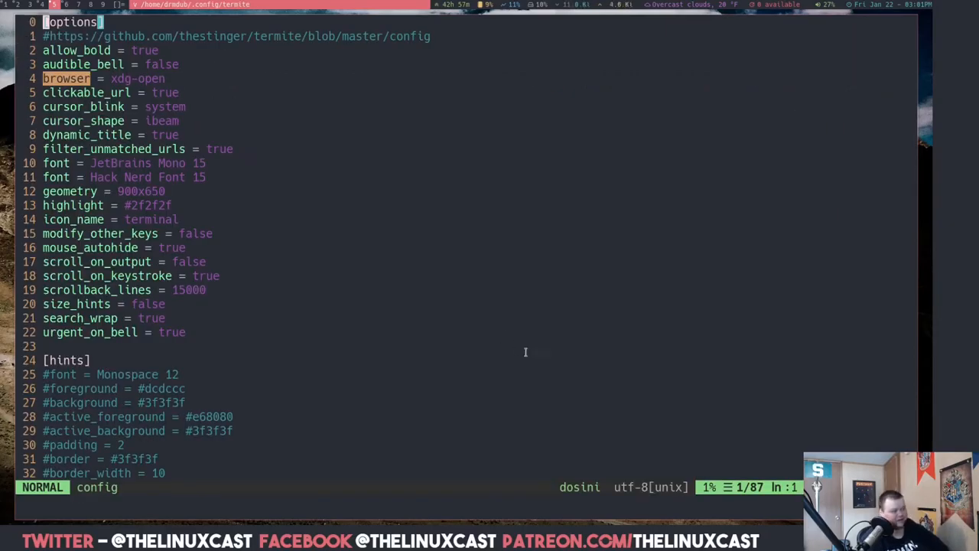
scroll("down", 3)
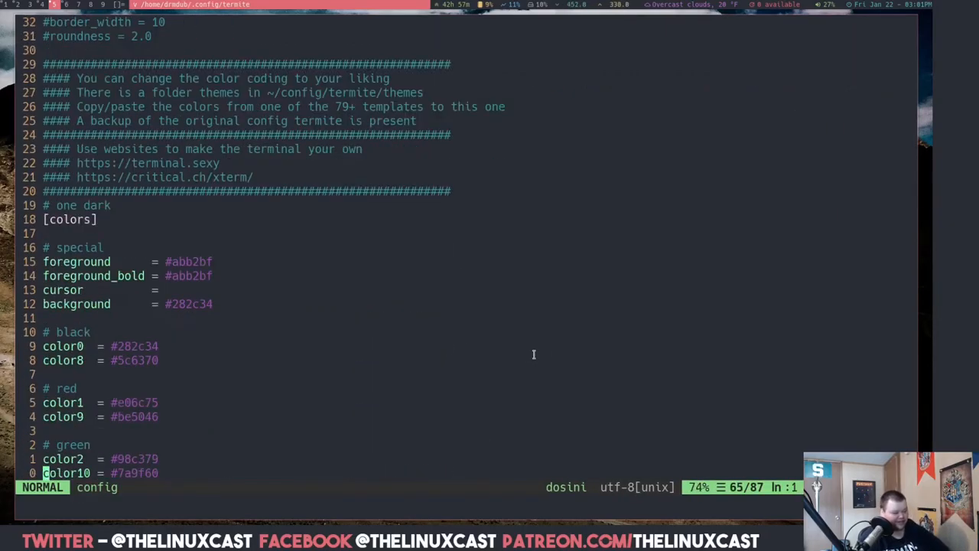
scroll("down", 3)
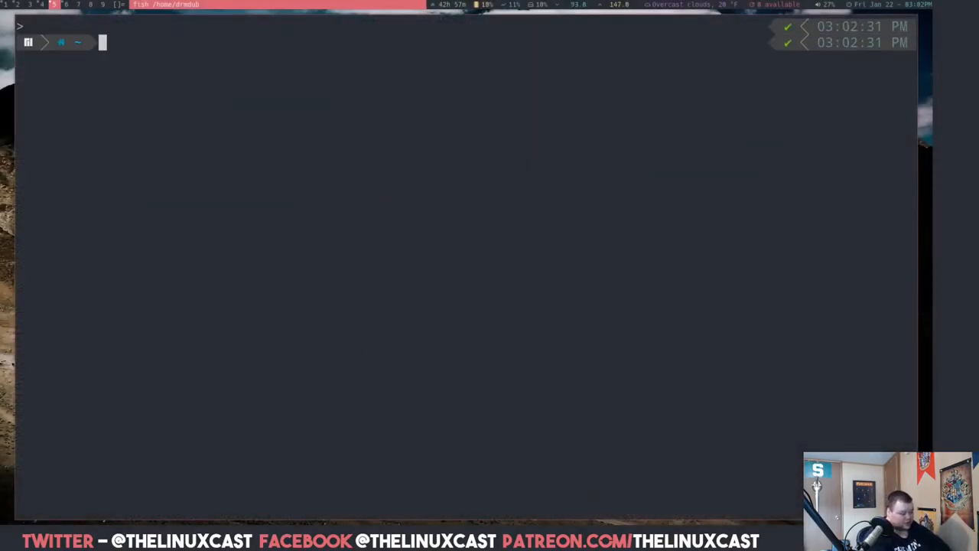
Time ls in kitty and termite side by side, getting 2.02, 1.37 and 1.30 ms.
type("time neofetch")
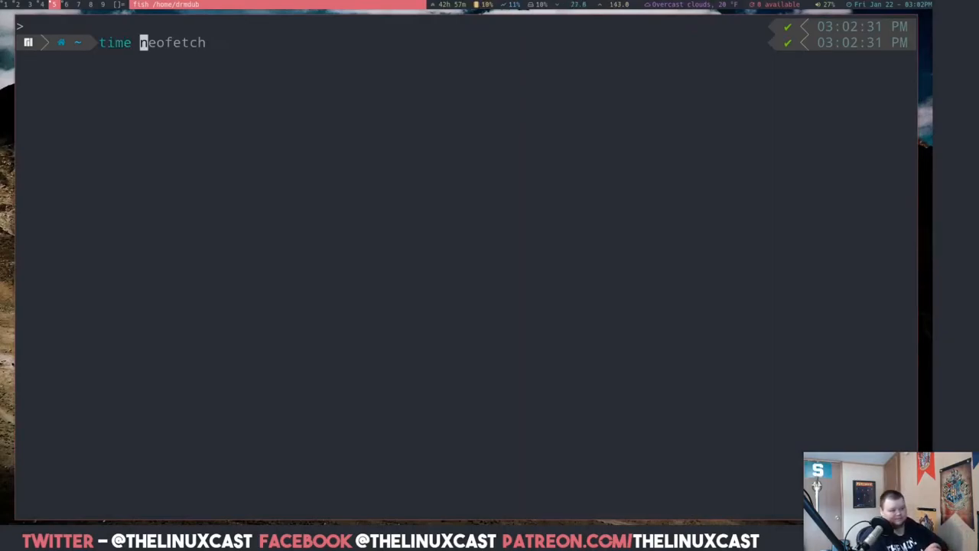
type("ls")
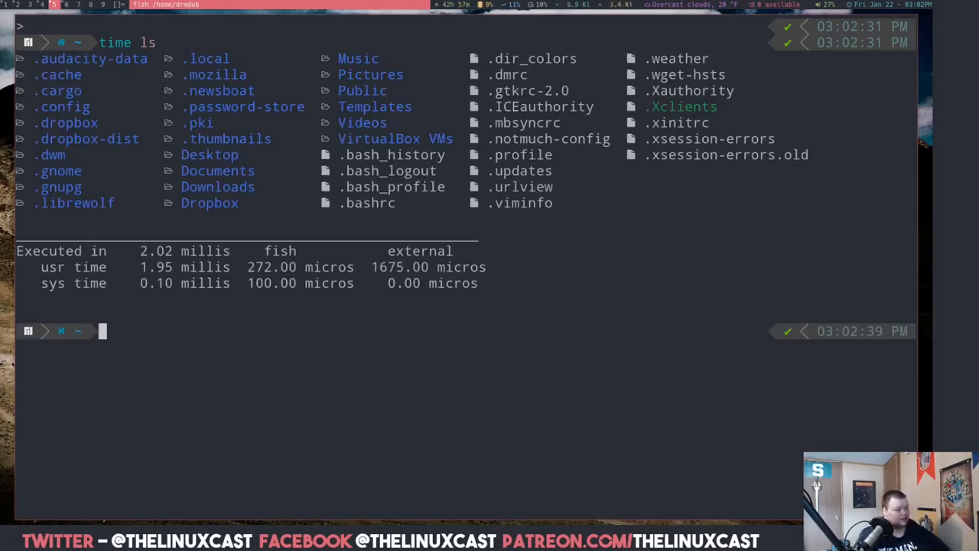
mouse_move(191, 289)
type("time ls")
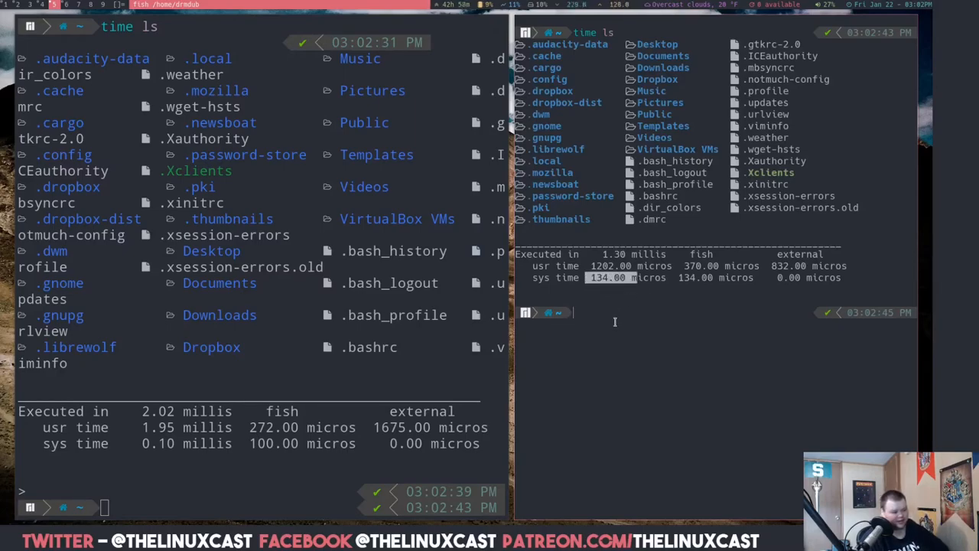
mouse_move(699, 247)
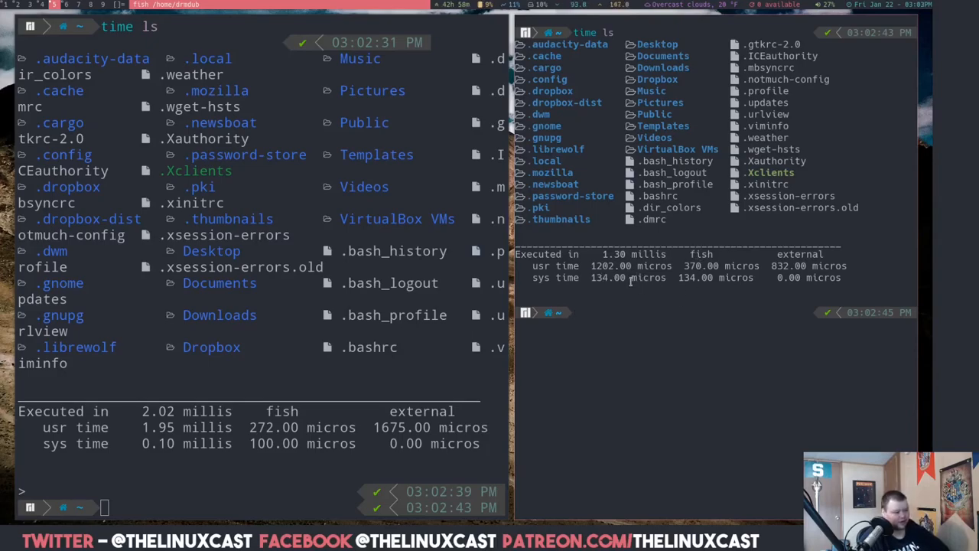
double_click(650, 277)
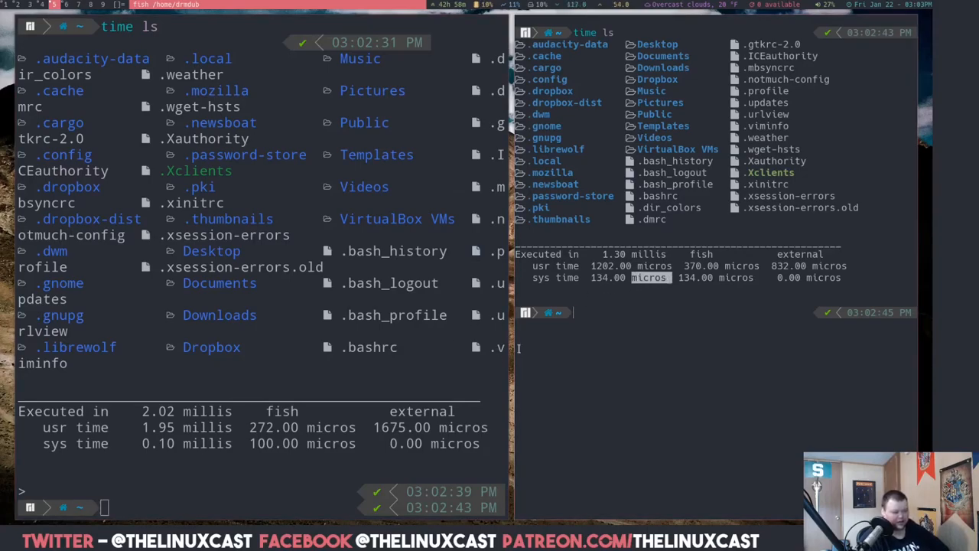
mouse_move(622, 334)
type("time ls")
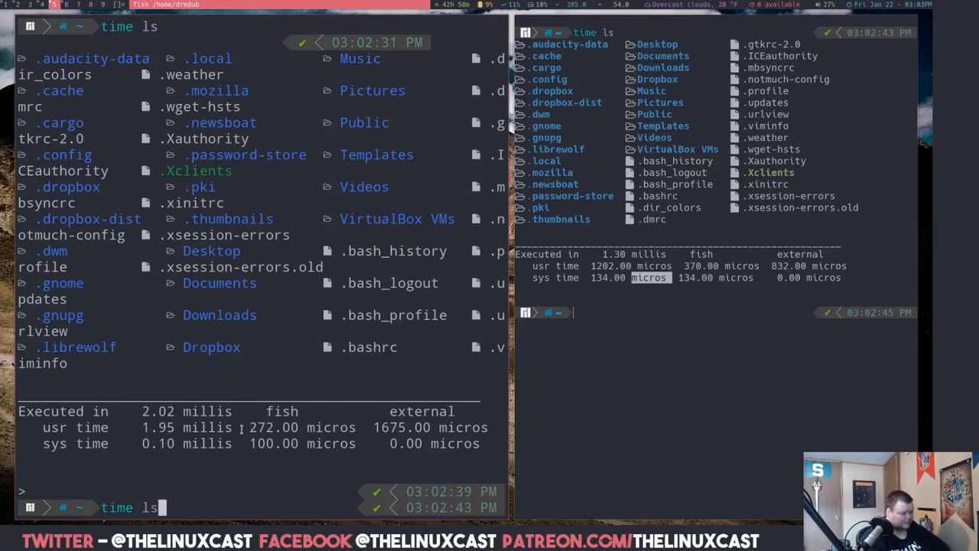
key("Return")
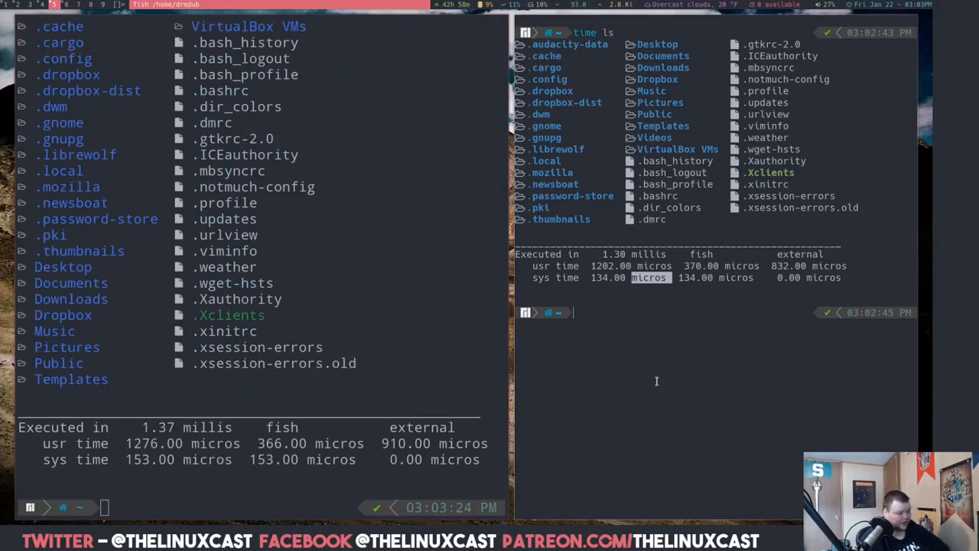